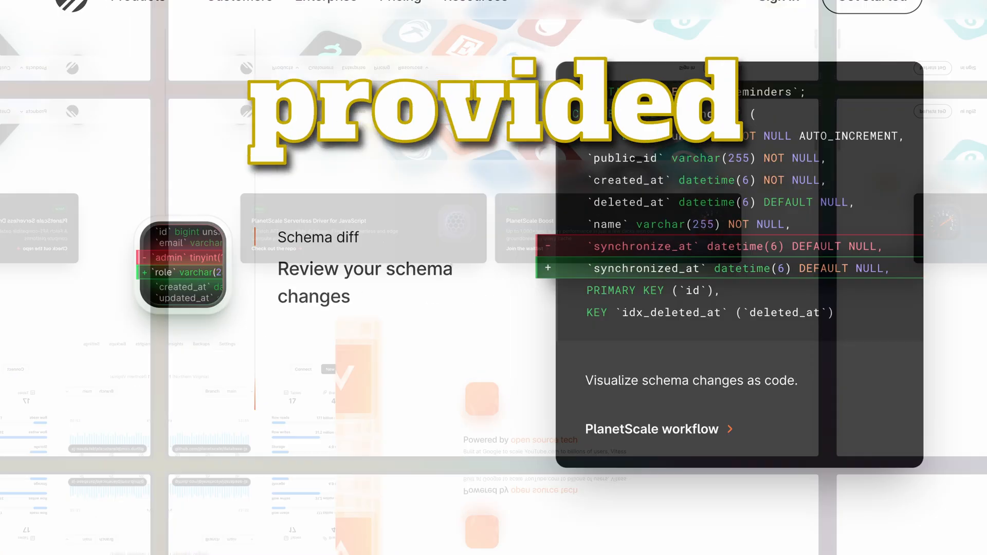
Scroll down through the PlanetScale homepage feature sections.
{"action": "scroll", "scroll_direction": "down", "scroll_amount": 3}
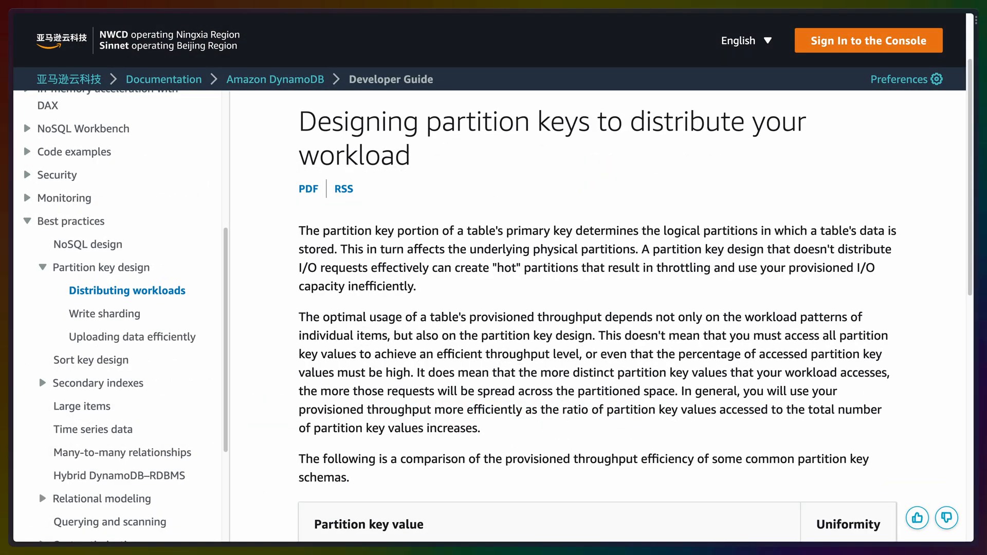
Navigate the DynamoDB guide sidebar to the write sharding best-practices page.
{"action": "left_click", "coordinate": [105, 314]}
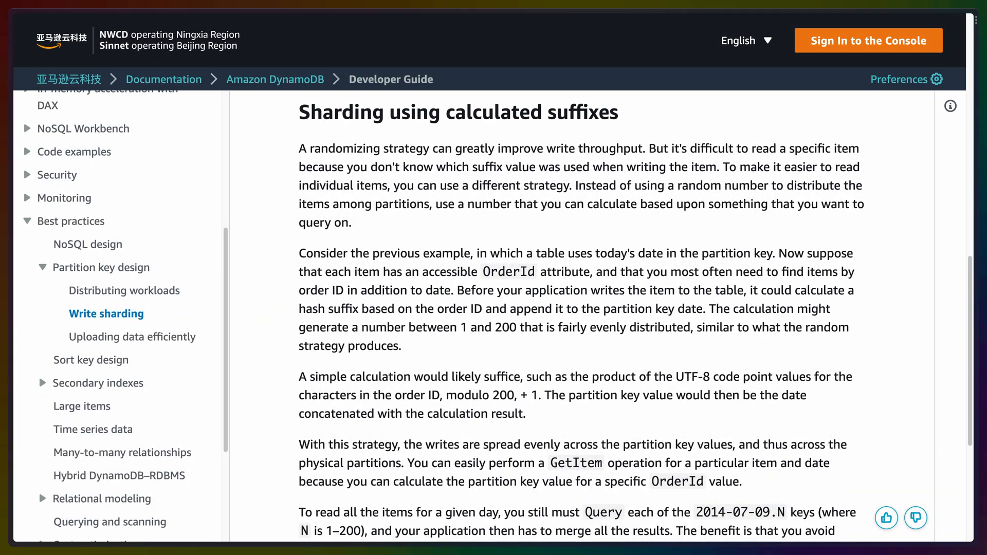
{"action": "left_click", "coordinate": [91, 360]}
{"action": "type", "text": "sql data"}
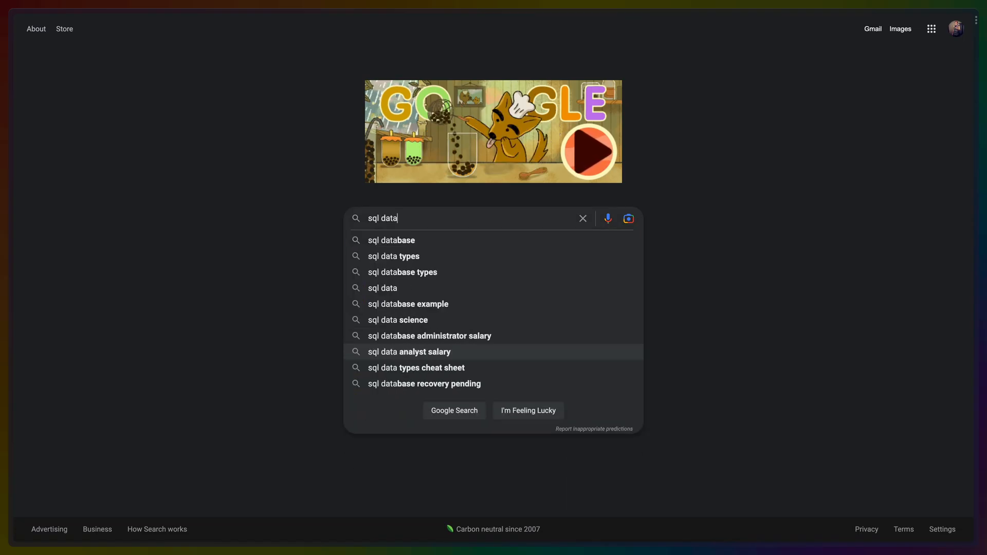
Search Google for 'how to run a database in production'.
{"action": "left_click", "coordinate": [392, 240]}
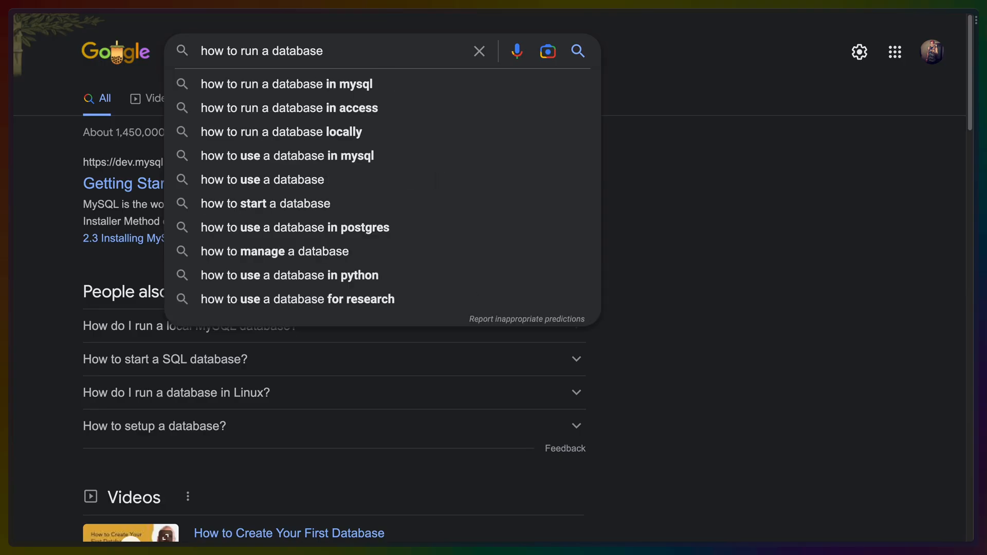
{"action": "type", "text": "..."}
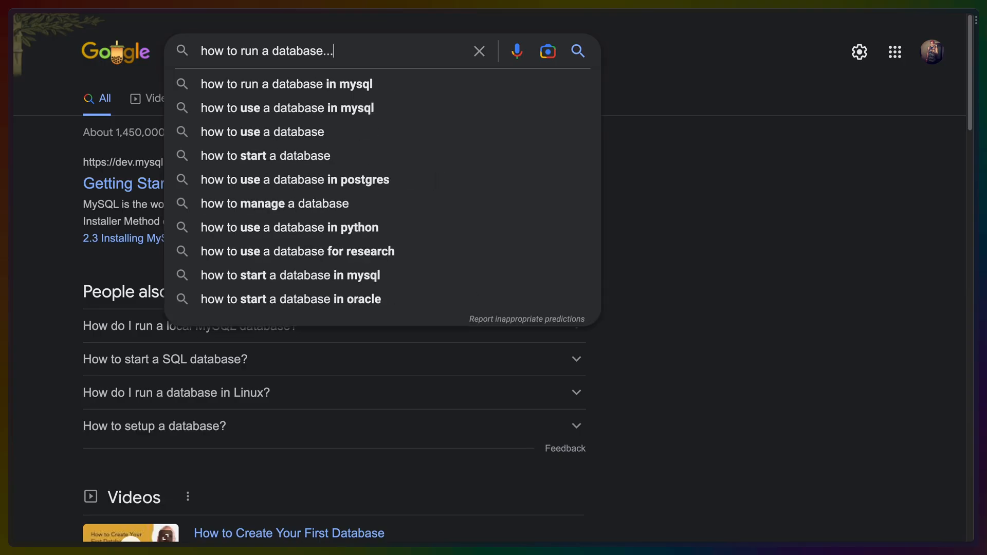
{"action": "type", "text": "in production"}
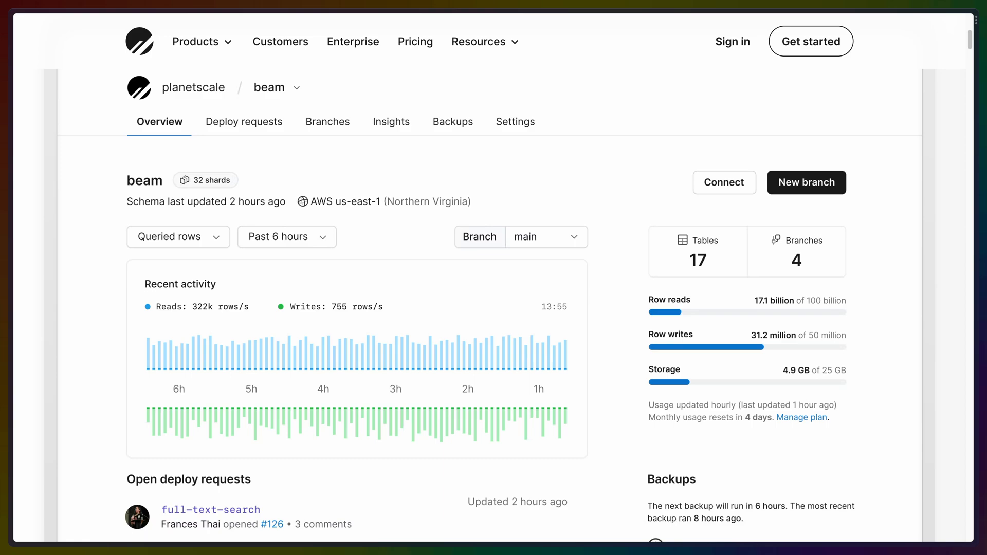
Move from the PlanetScale Insights section to course-metadata.json in VS Code.
{"action": "left_click", "coordinate": [414, 41]}
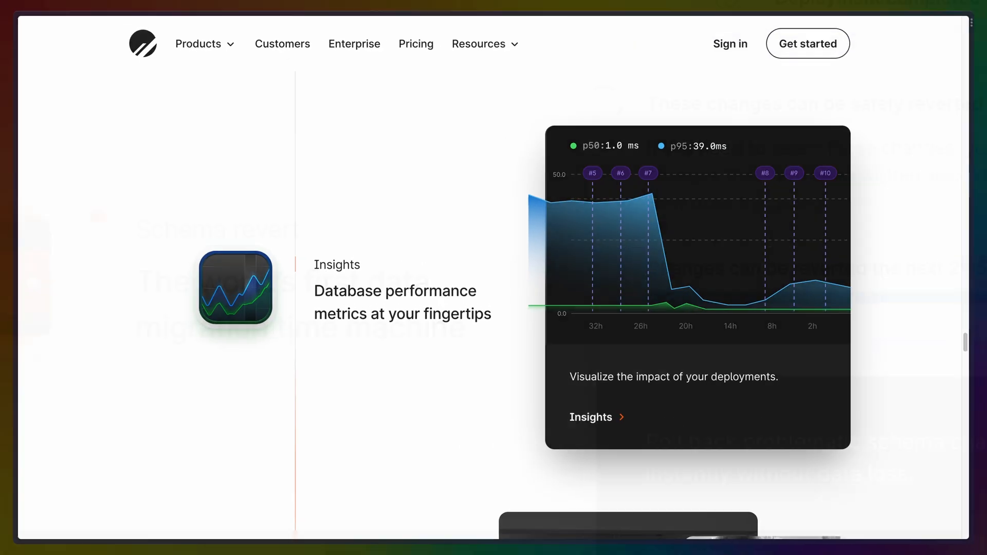
{"action": "left_click", "coordinate": [414, 44]}
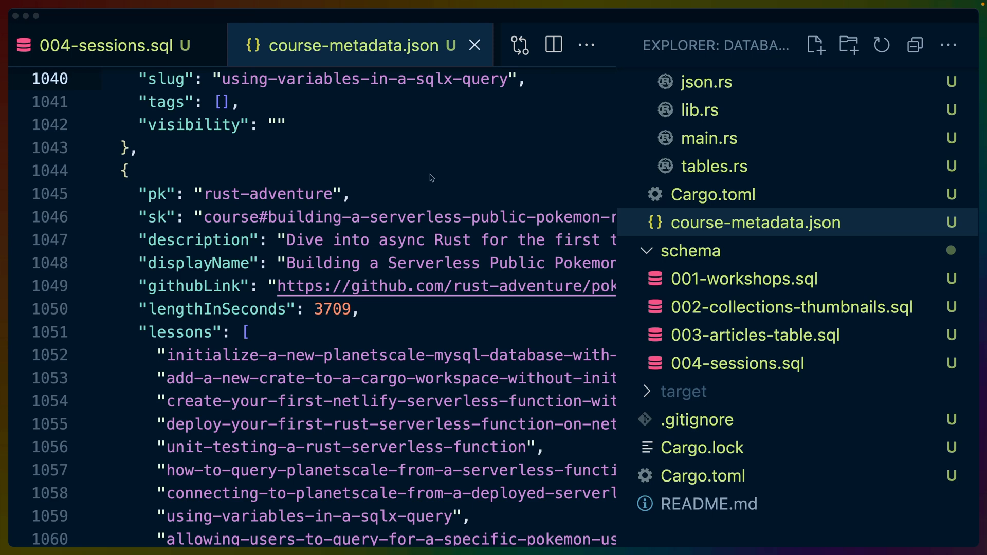
{"action": "mouse_move", "coordinate": [738, 225]}
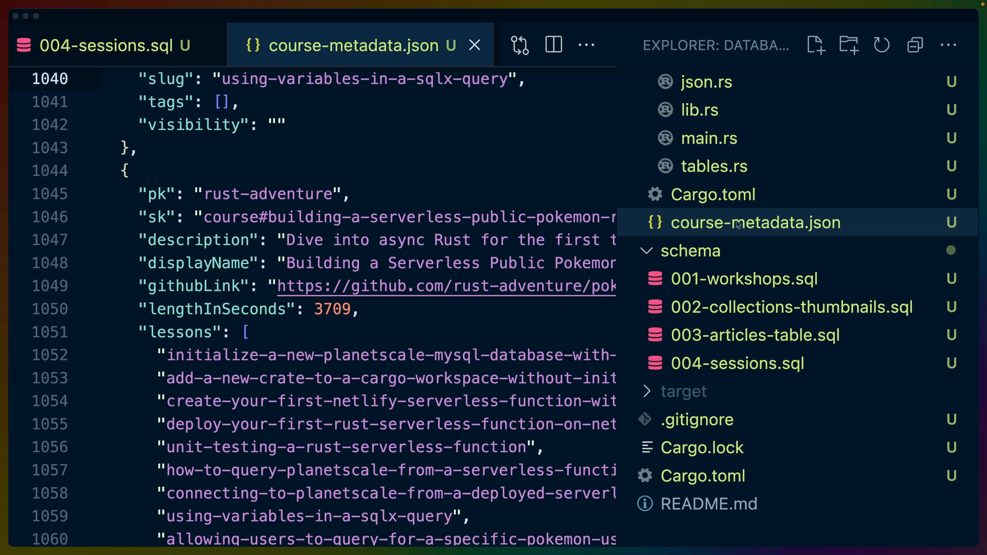
{"action": "mouse_move", "coordinate": [313, 282]}
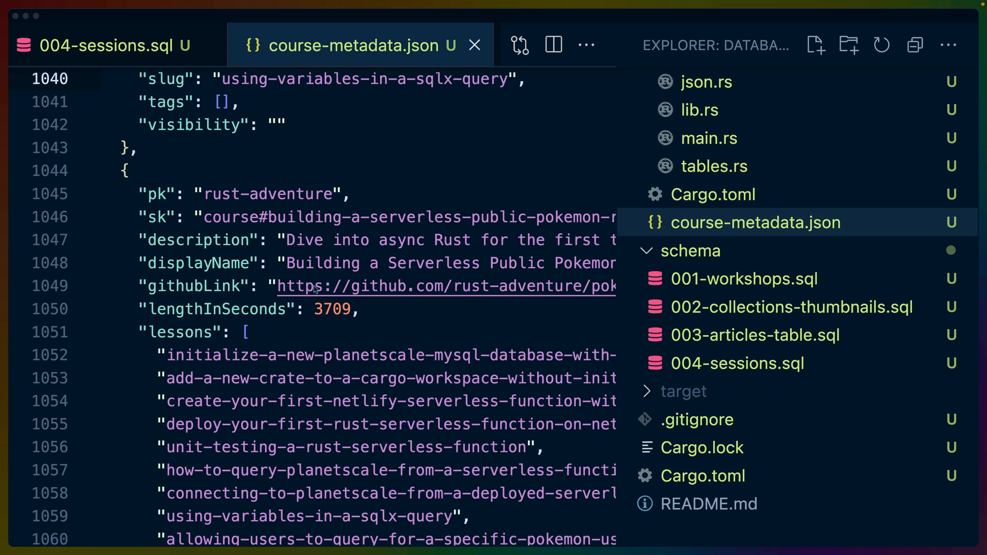
{"action": "mouse_move", "coordinate": [334, 216]}
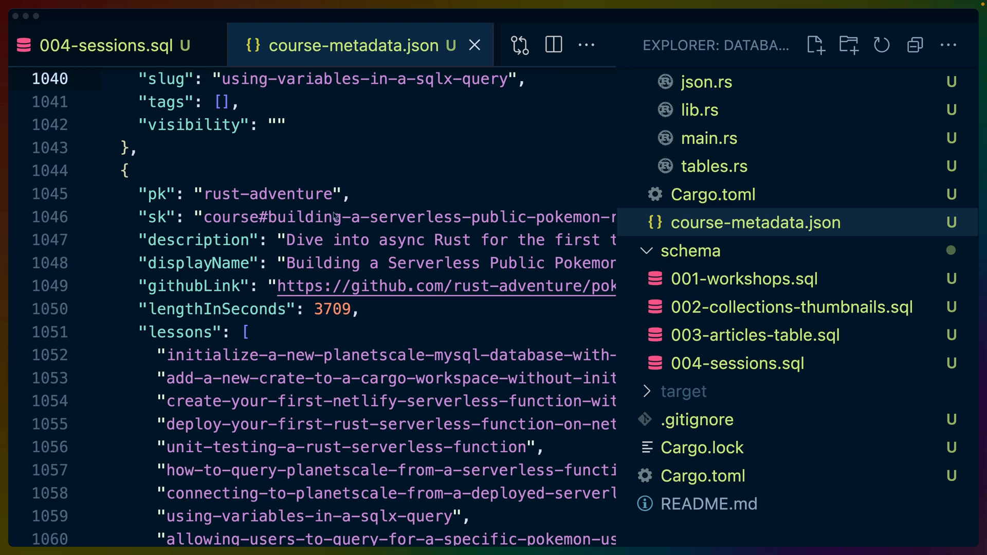
View schema/001-workshops.sql with the collections and workshop_versions table definitions.
{"action": "left_click", "coordinate": [744, 279]}
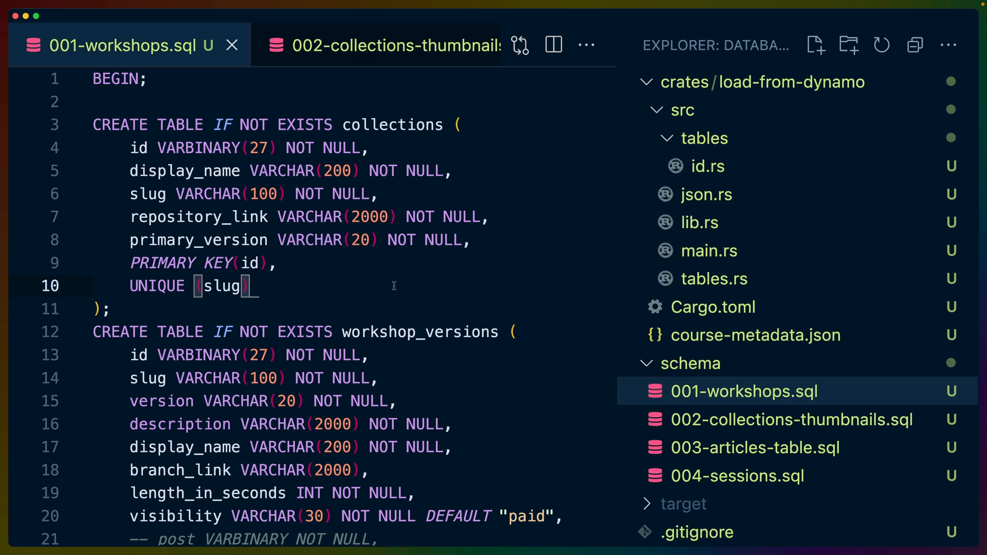
{"action": "mouse_move", "coordinate": [592, 330]}
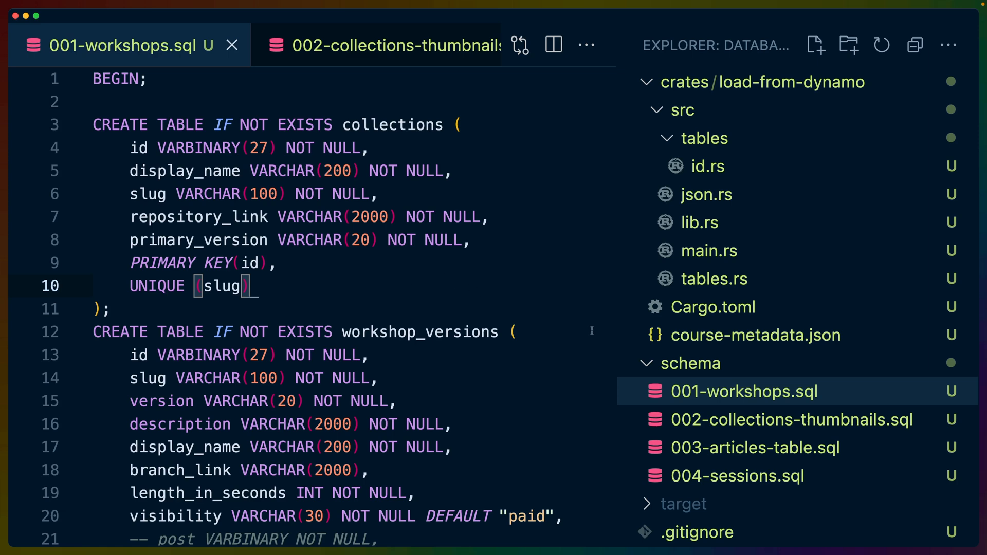
Review the load-from-dynamo Cargo.toml dependencies, then view id.rs with the RaId Ksuid wrapper.
{"action": "left_click", "coordinate": [714, 307]}
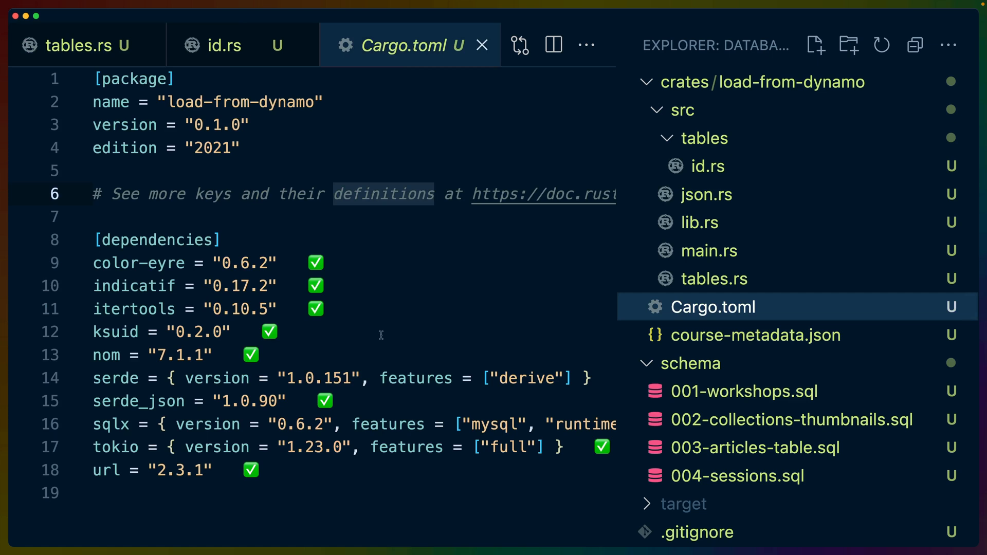
{"action": "left_click", "coordinate": [111, 424]}
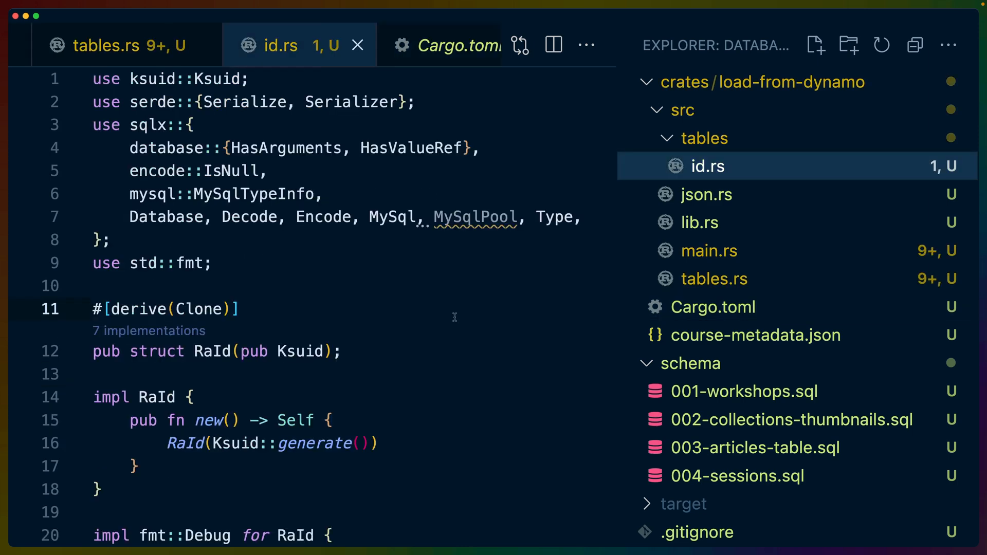
Read id.rs's Debug and MySQL Decode impls, then view json.rs with the Metadata enum.
{"action": "scroll", "scroll_direction": "down", "scroll_amount": 3}
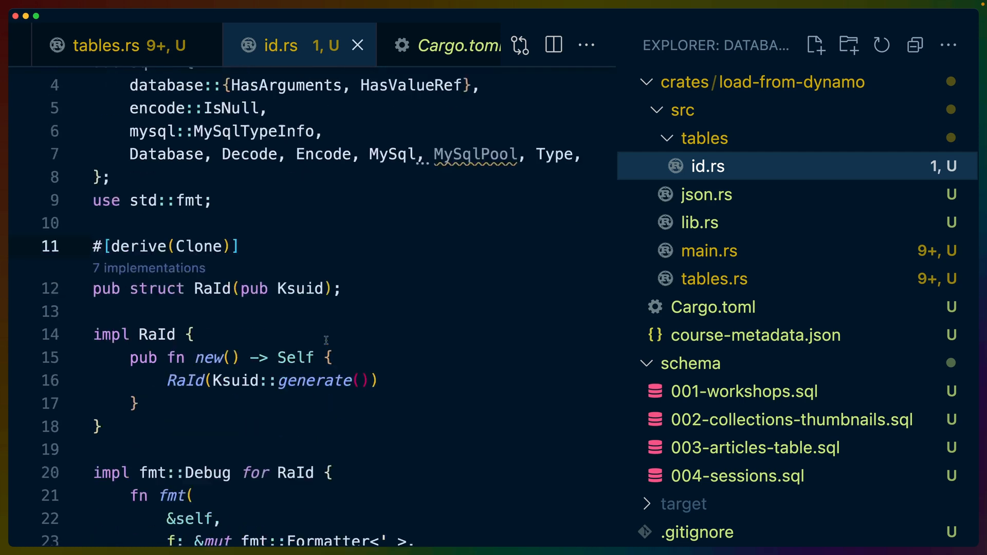
{"action": "scroll", "scroll_direction": "down", "scroll_amount": 3}
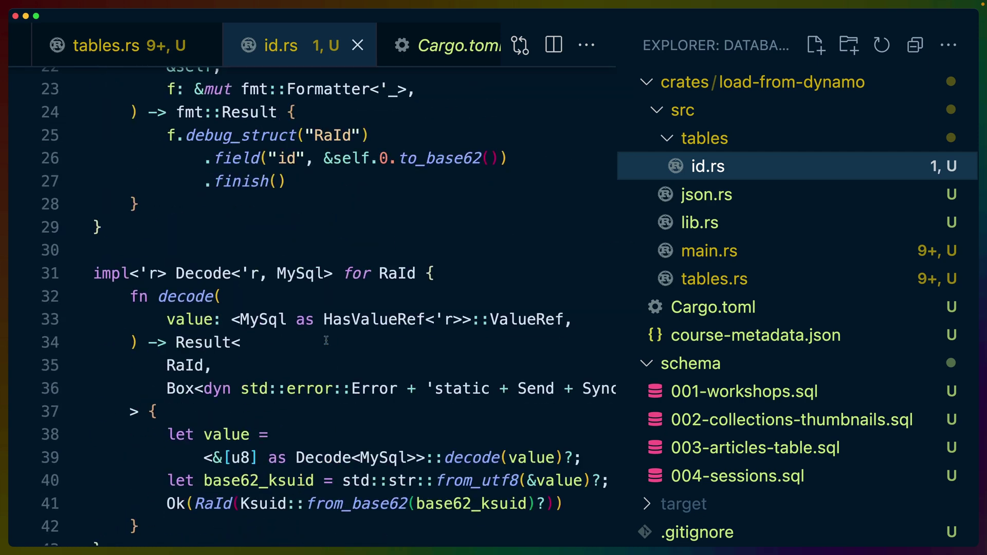
{"action": "scroll", "scroll_direction": "up", "scroll_amount": 3}
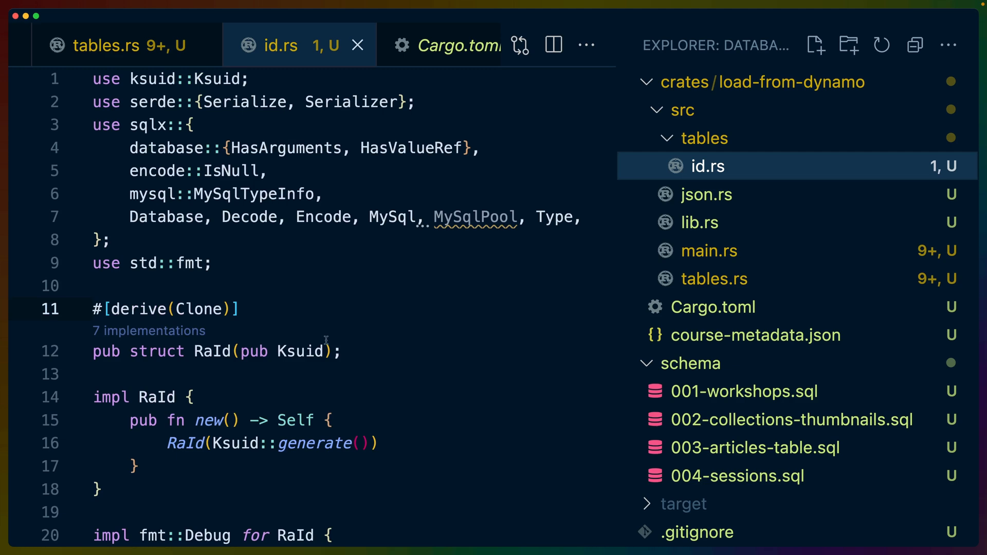
{"action": "left_click", "coordinate": [707, 194]}
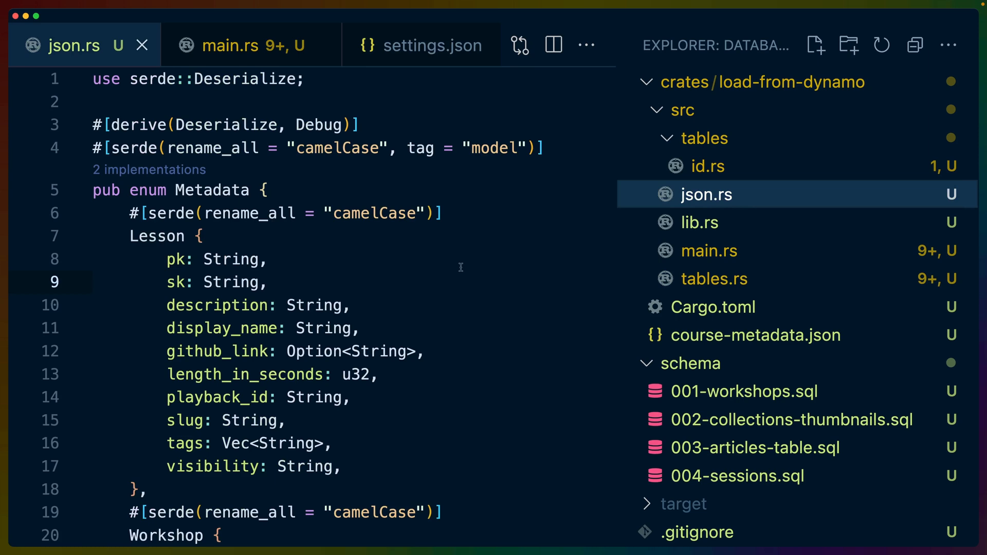
Review tables.rs's Lesson struct and lesson_id parser, then view main.rs reading course-metadata.json.
{"action": "left_click", "coordinate": [715, 279]}
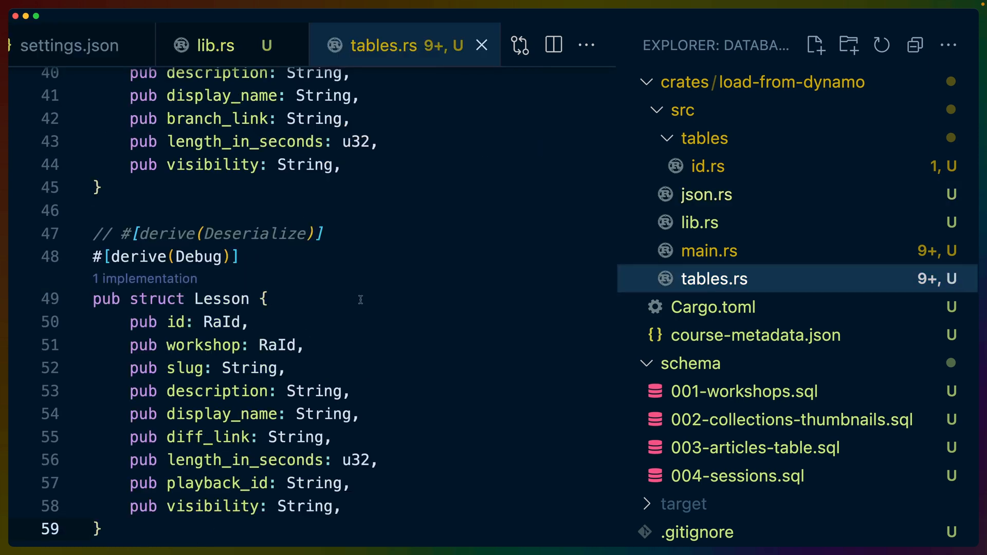
{"action": "left_click", "coordinate": [708, 251]}
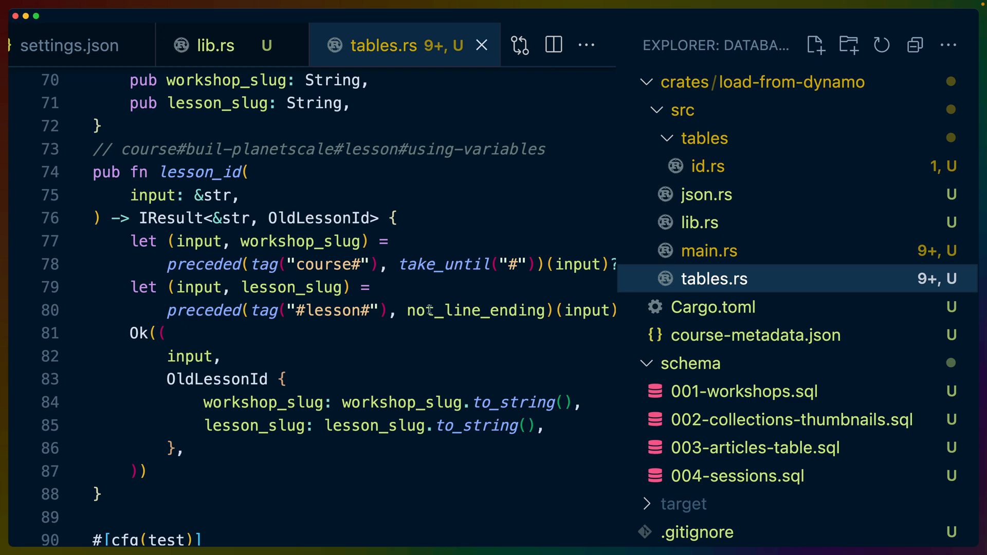
{"action": "left_click", "coordinate": [709, 251]}
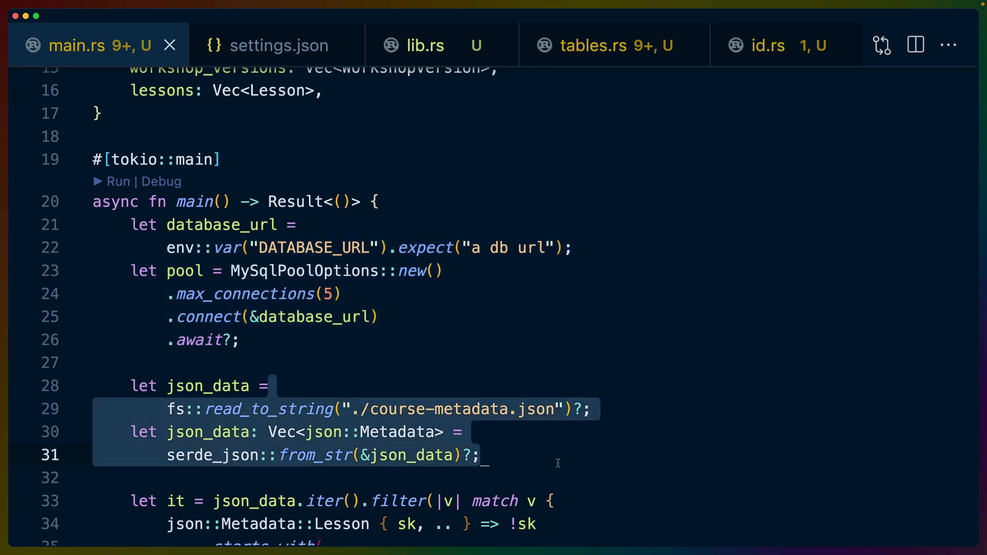
{"action": "scroll", "scroll_direction": "down", "scroll_amount": 3}
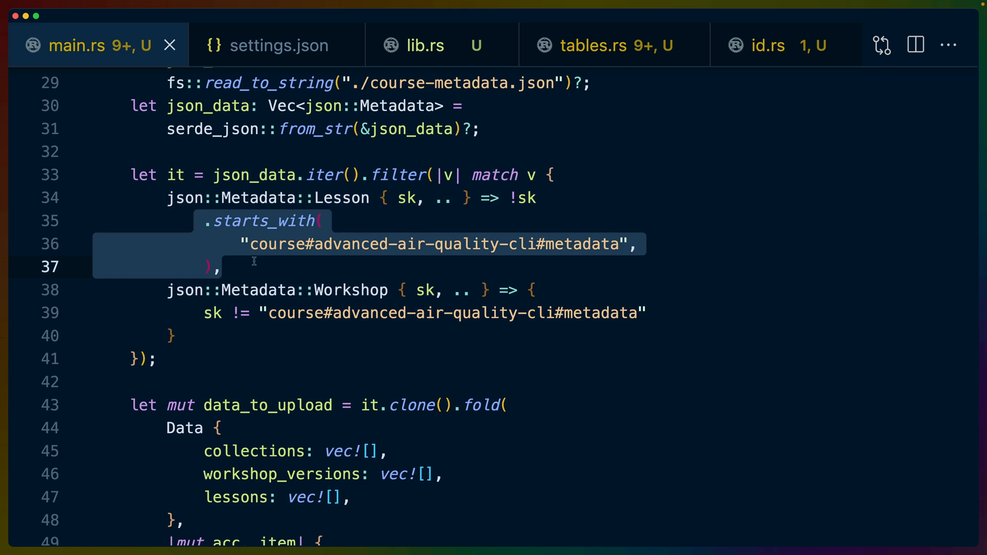
{"action": "mouse_move", "coordinate": [385, 322]}
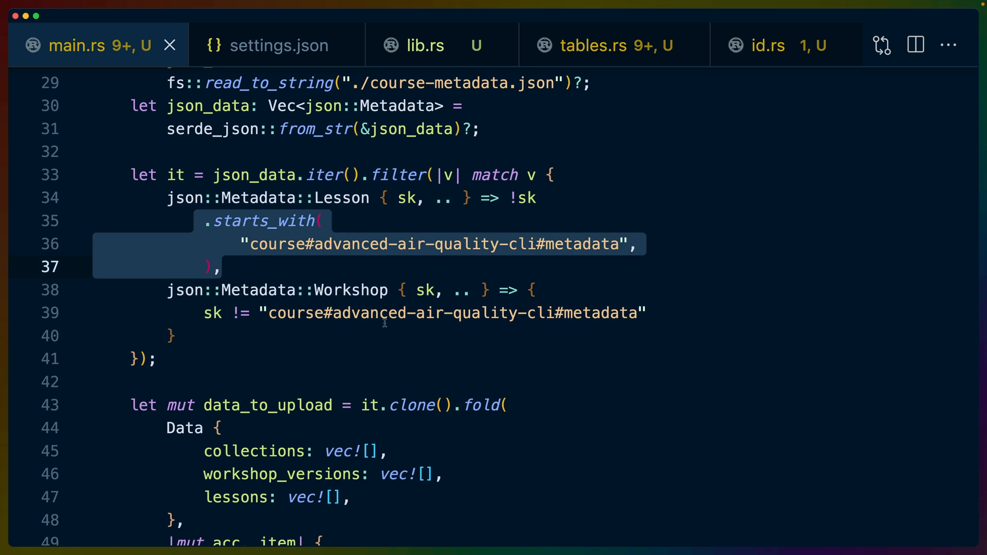
{"action": "scroll", "scroll_direction": "down", "scroll_amount": 3}
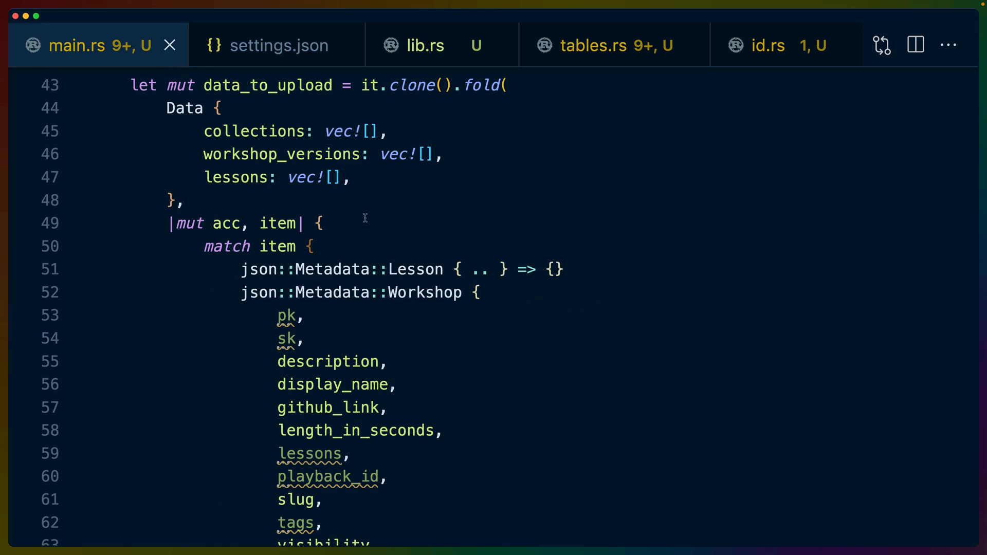
{"action": "scroll", "scroll_direction": "down", "scroll_amount": 3}
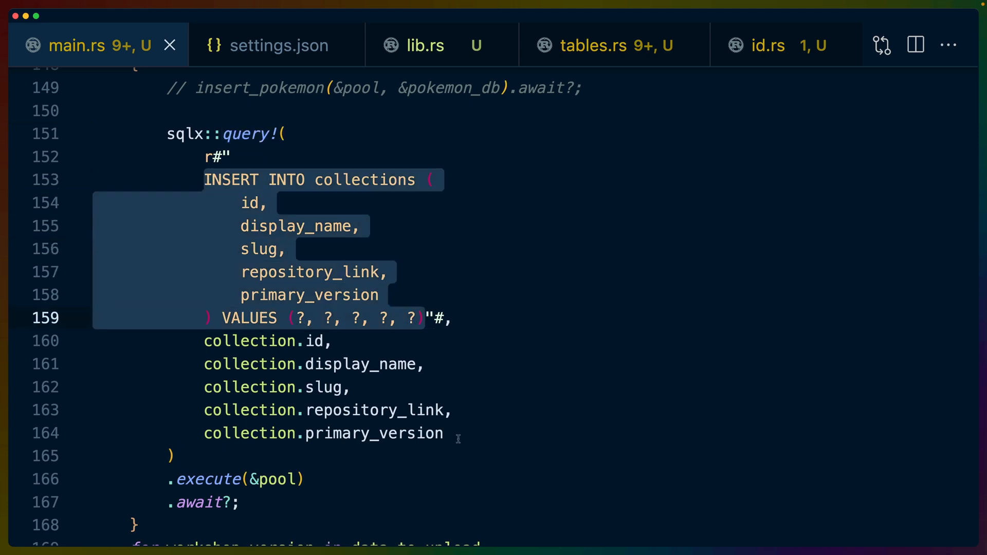
{"action": "scroll", "scroll_direction": "down", "scroll_amount": 3}
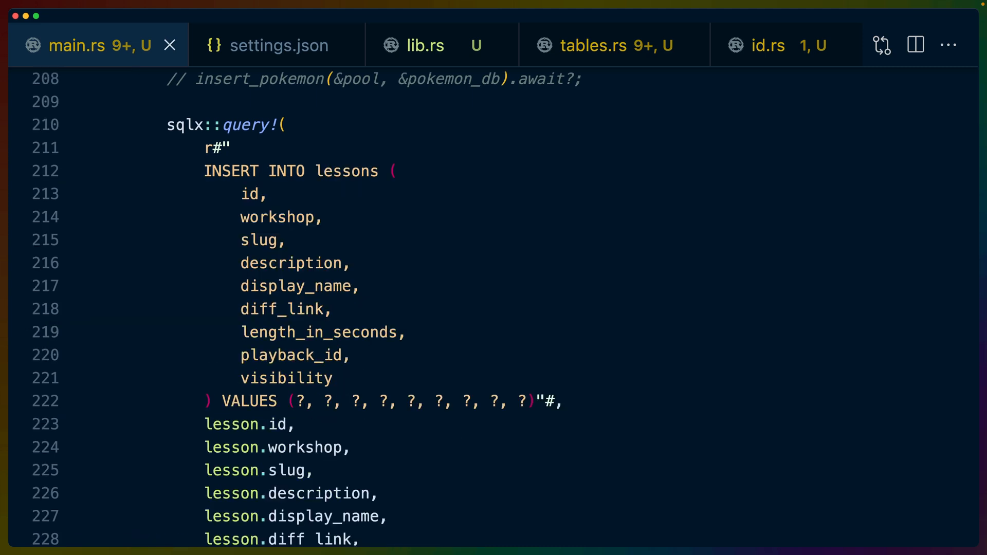